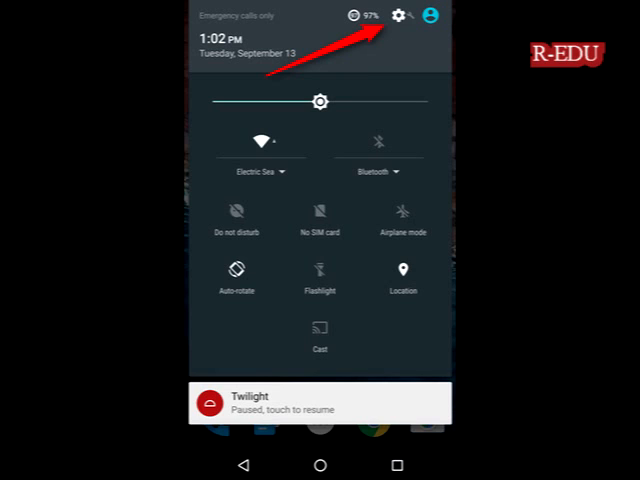
Open Android Settings via the gear icon in the quick settings shade.
left_click(401, 17)
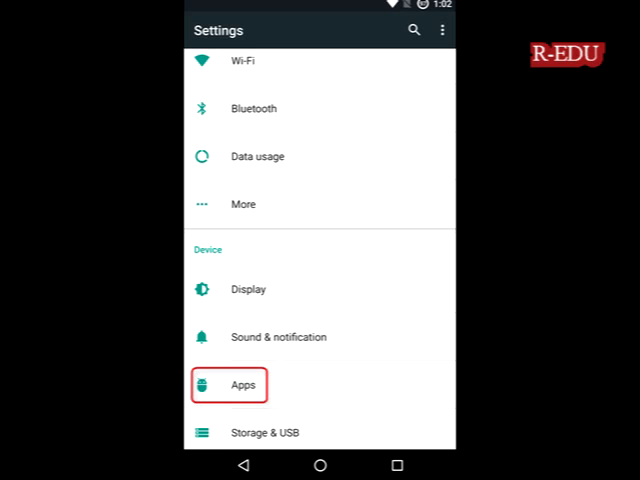
Open Apps under the Device section to list installed applications.
left_click(242, 384)
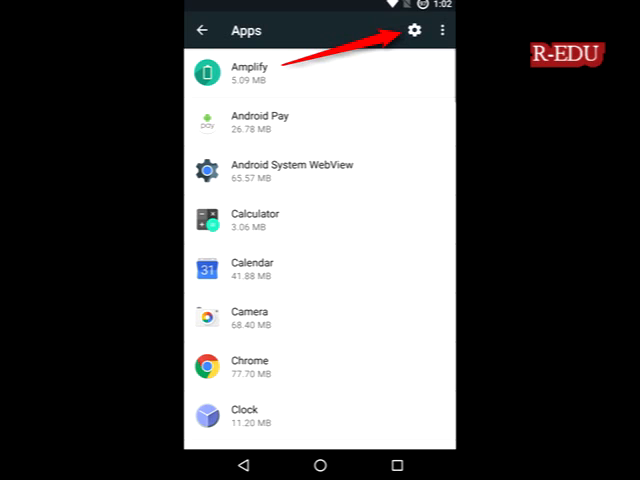
Open the Configure apps page from the Apps toolbar gear.
left_click(418, 32)
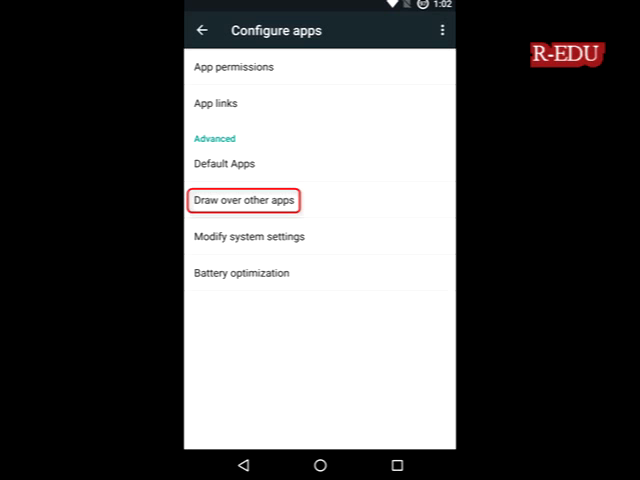
Open Twilight's entry under Draw over other apps.
left_click(240, 200)
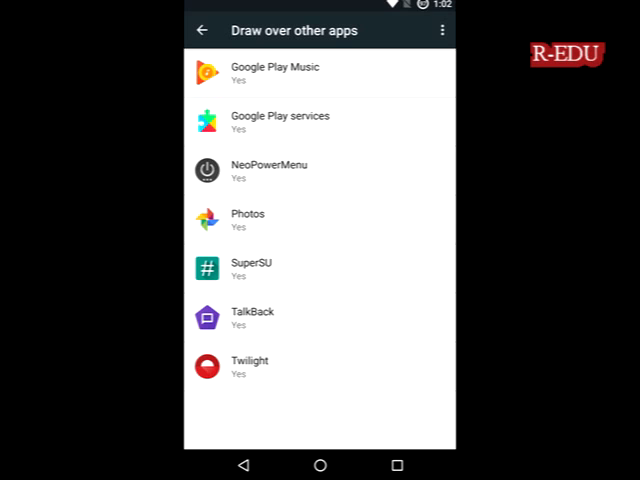
left_click(249, 368)
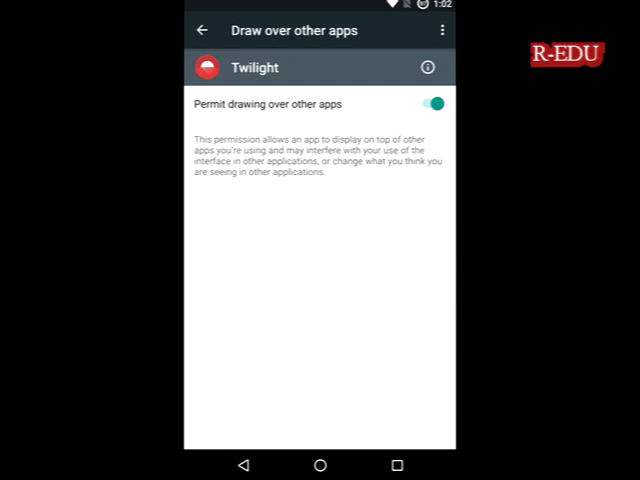